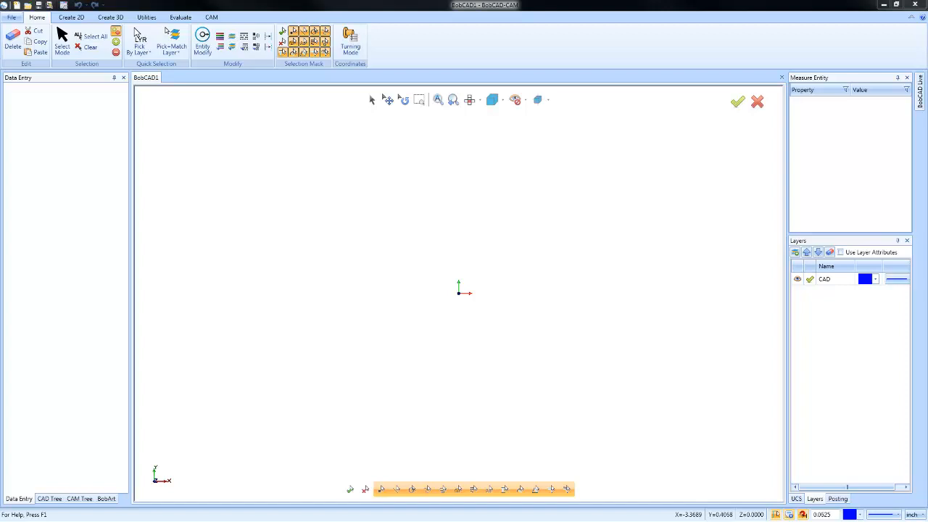
mouse_move(183, 245)
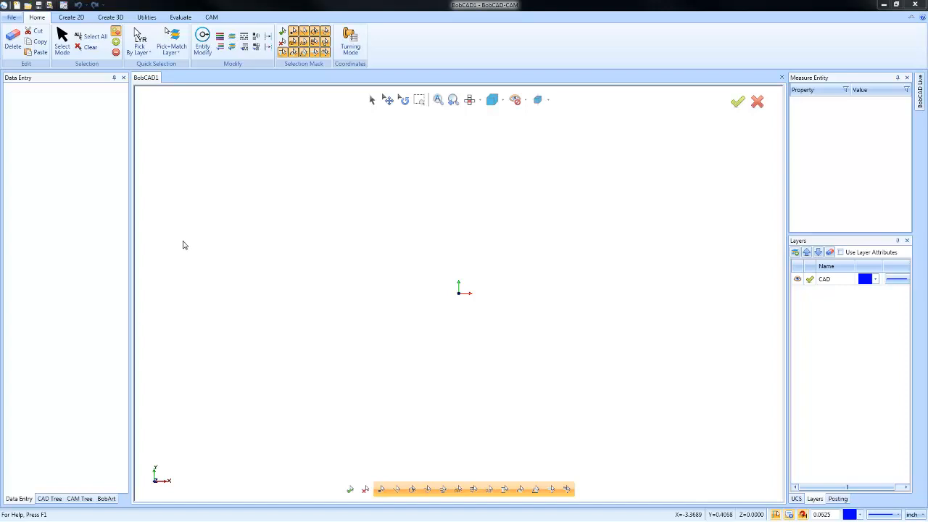
mouse_move(192, 246)
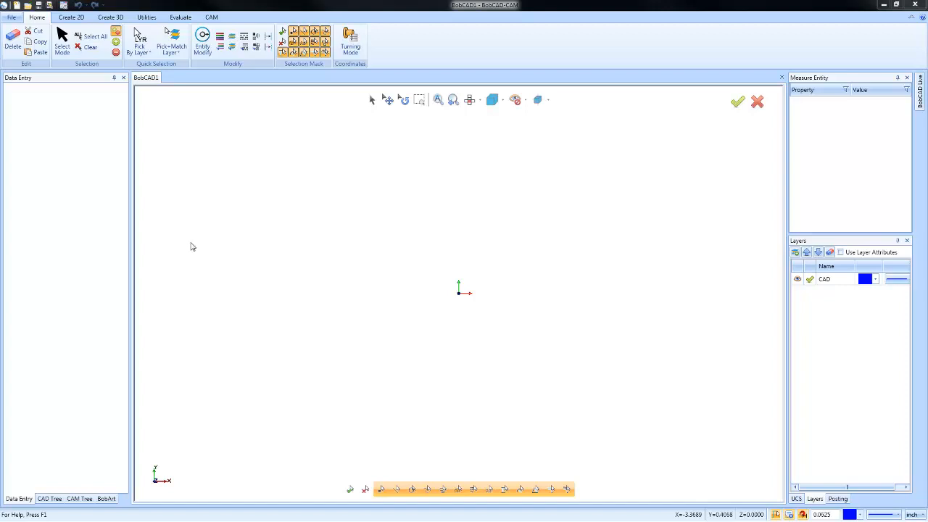
mouse_move(38, 40)
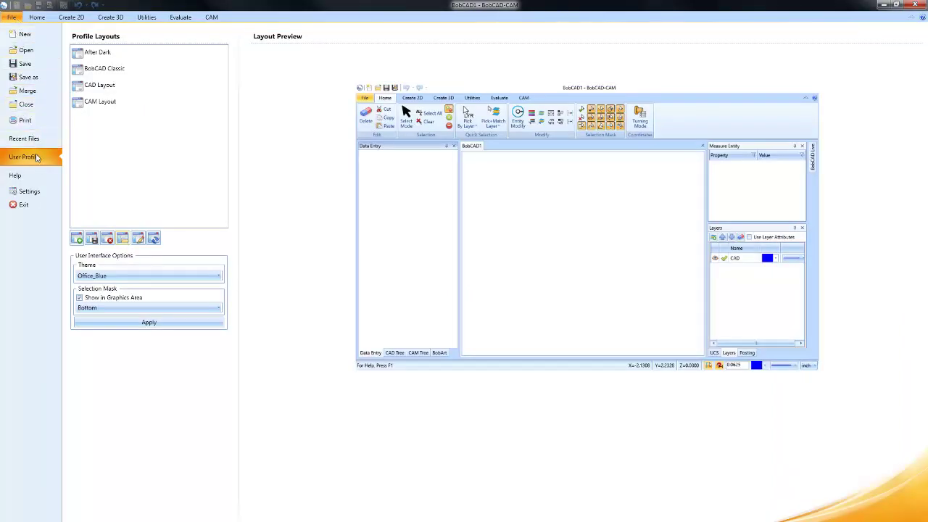
Step: View the Document Default units in Settings, where Inch is the chosen unit
left_click(29, 191)
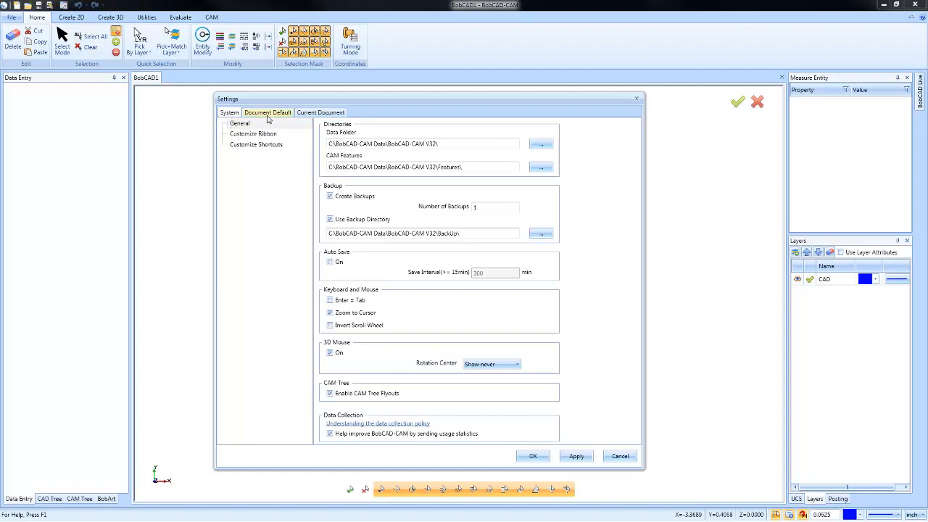
left_click(321, 113)
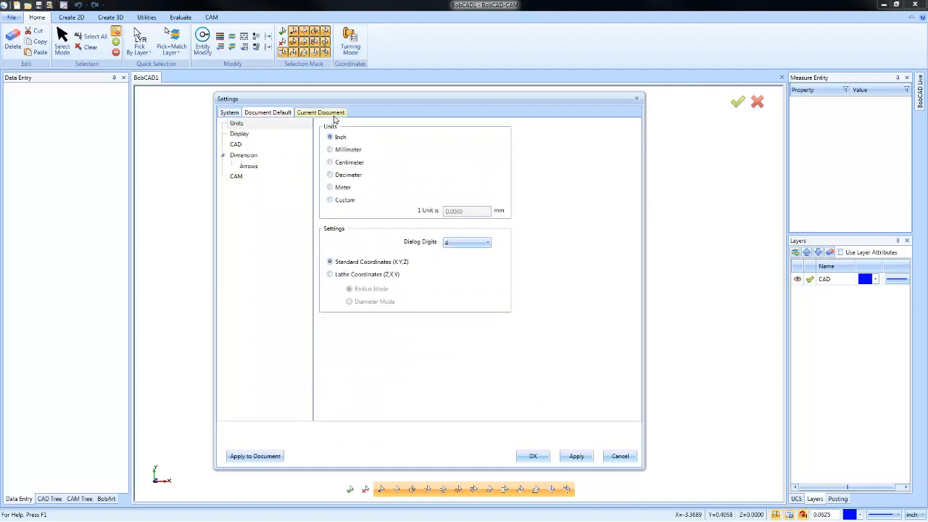
left_click(319, 113)
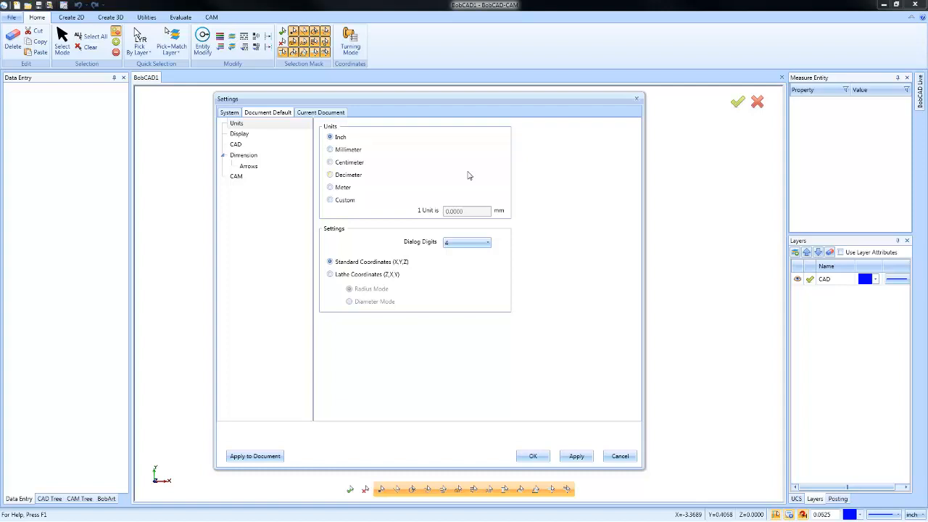
mouse_move(388, 168)
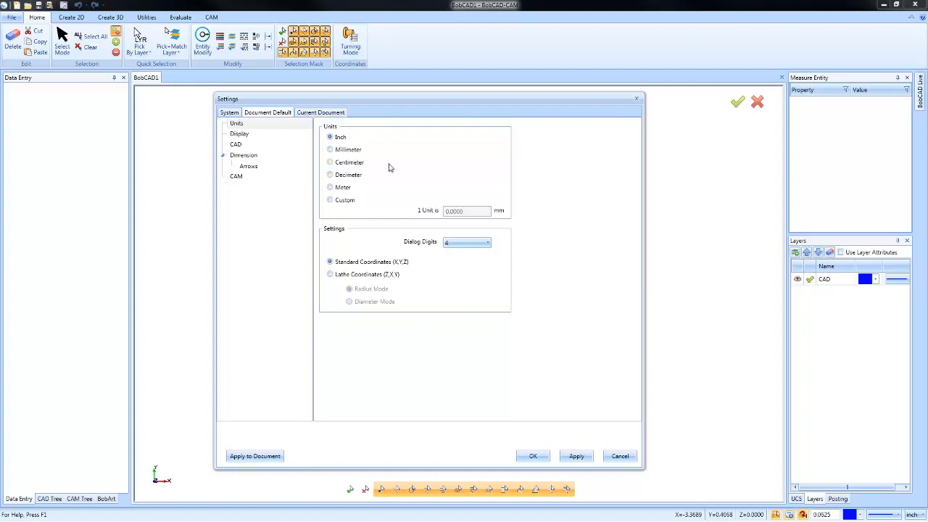
mouse_move(357, 191)
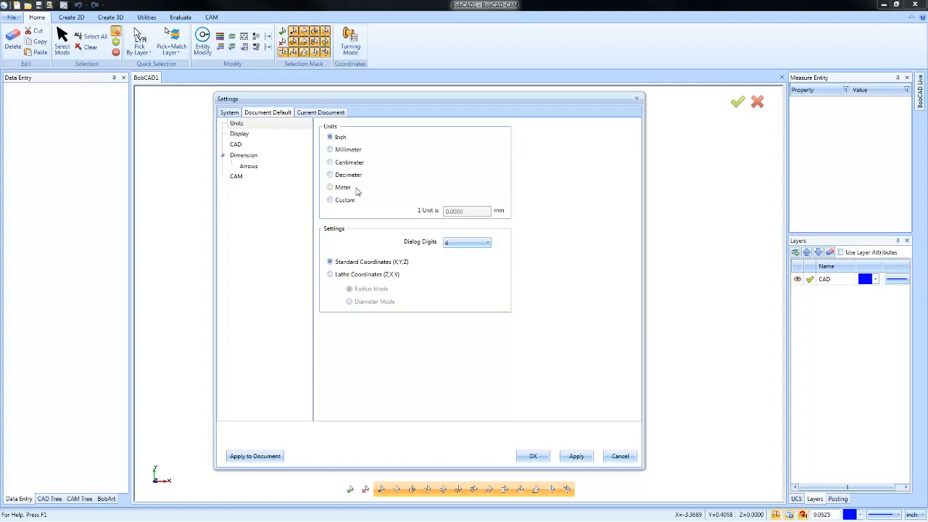
Step: View the Document Default display options for colours, axis, quality and selection area
left_click(239, 134)
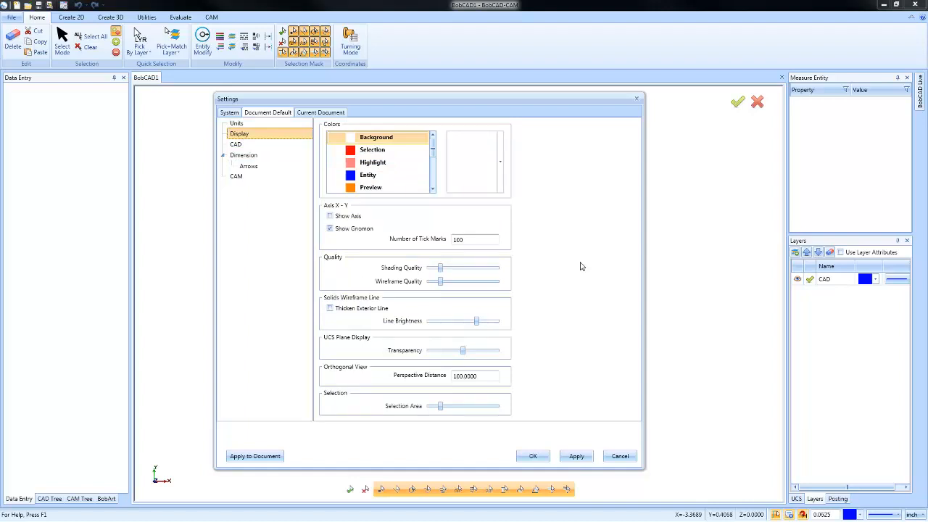
mouse_move(508, 278)
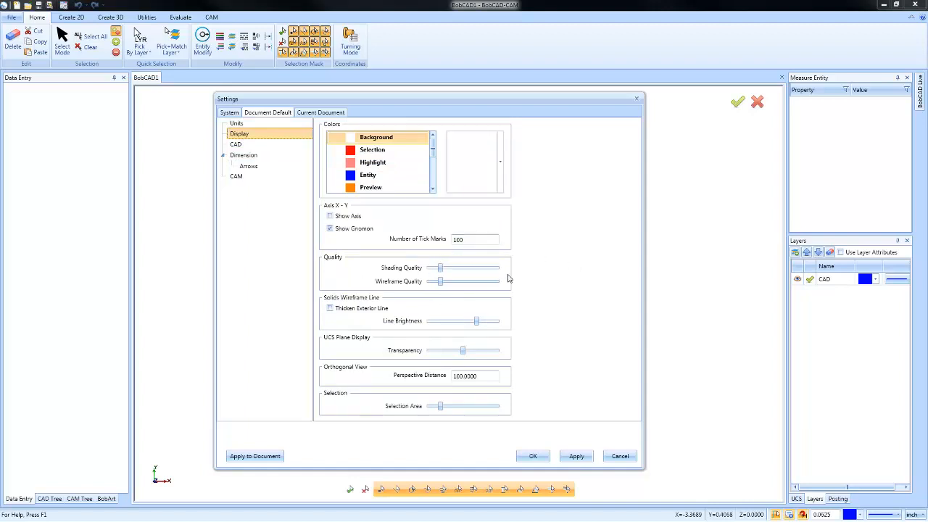
mouse_move(484, 362)
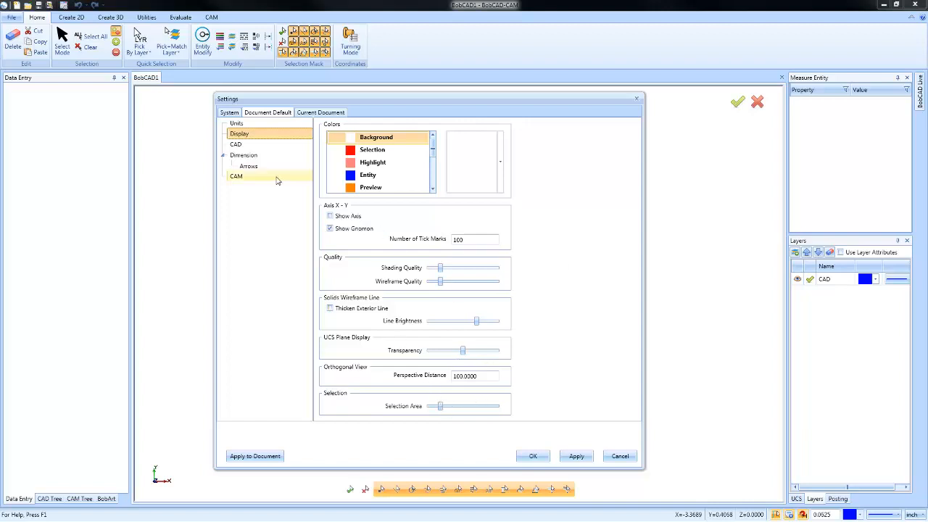
Step: Review the Document Default CAD snap increments, then view the CAM tolerances and machining order
left_click(235, 145)
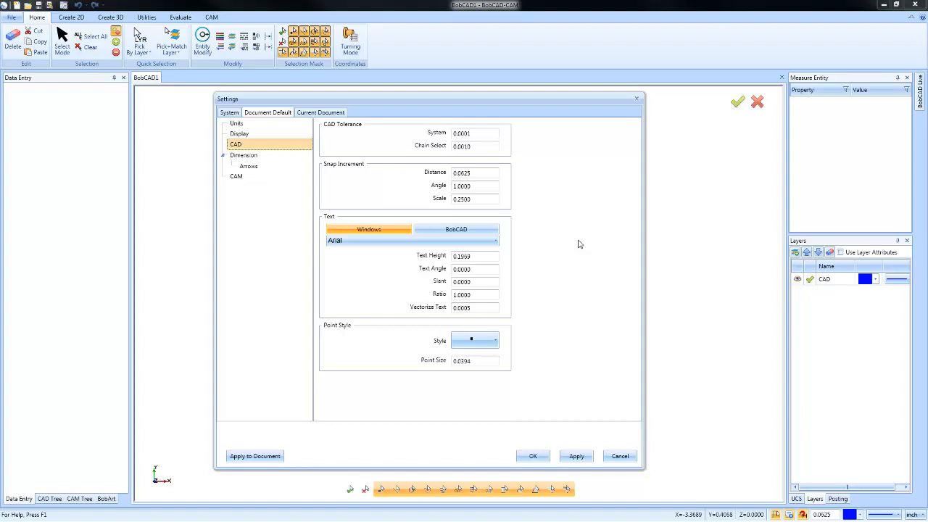
left_click(476, 185)
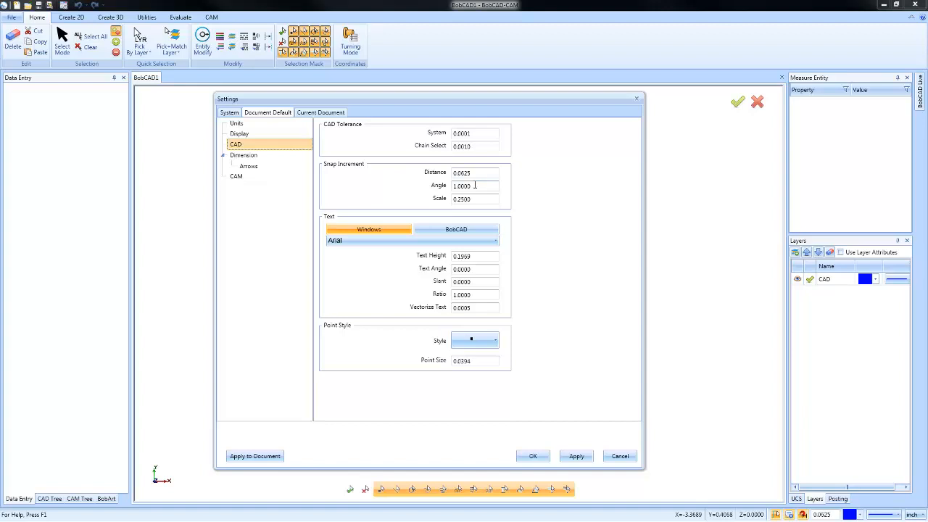
left_click(235, 177)
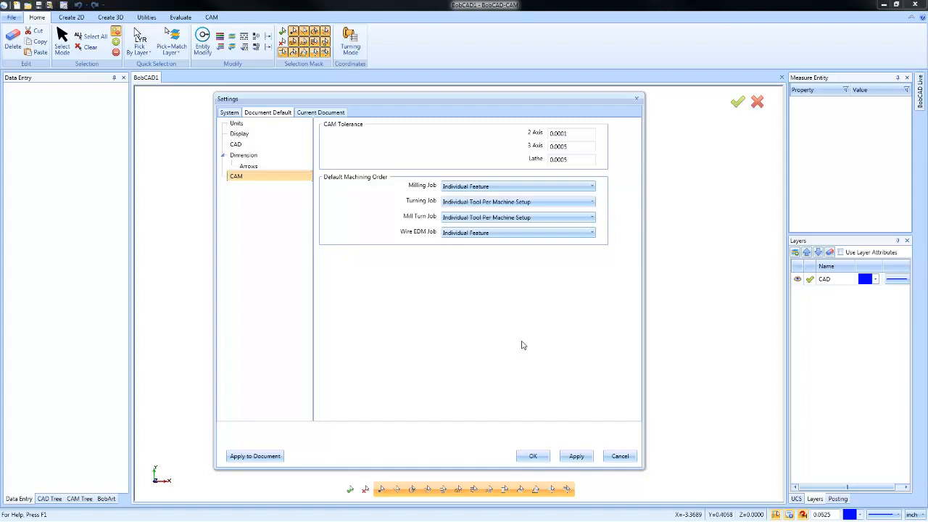
mouse_move(322, 125)
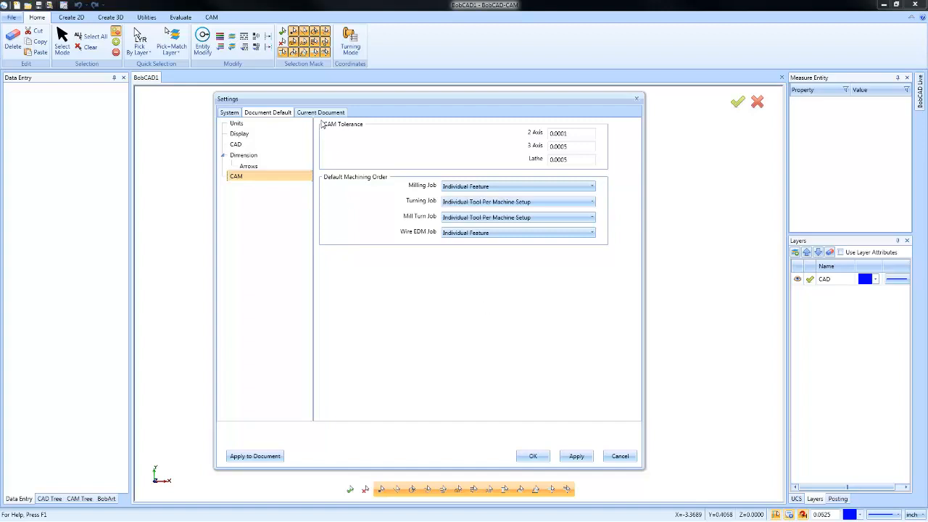
Step: Apply the Current Document settings, with Inch units, as the new document defaults
left_click(236, 122)
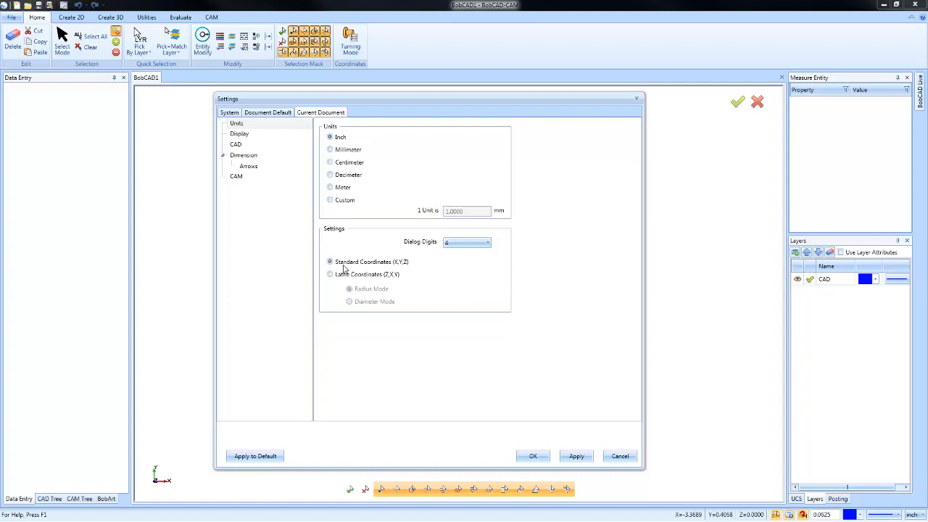
mouse_move(432, 341)
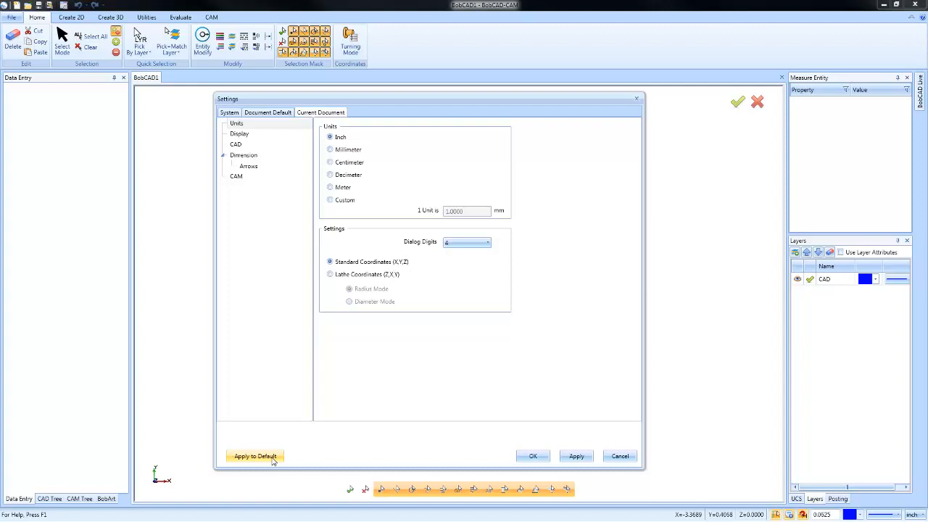
left_click(235, 177)
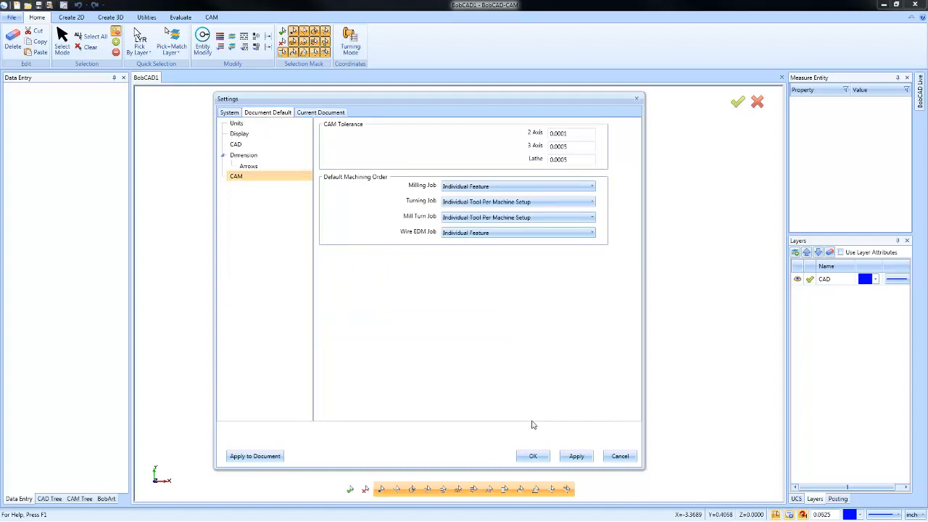
mouse_move(491, 397)
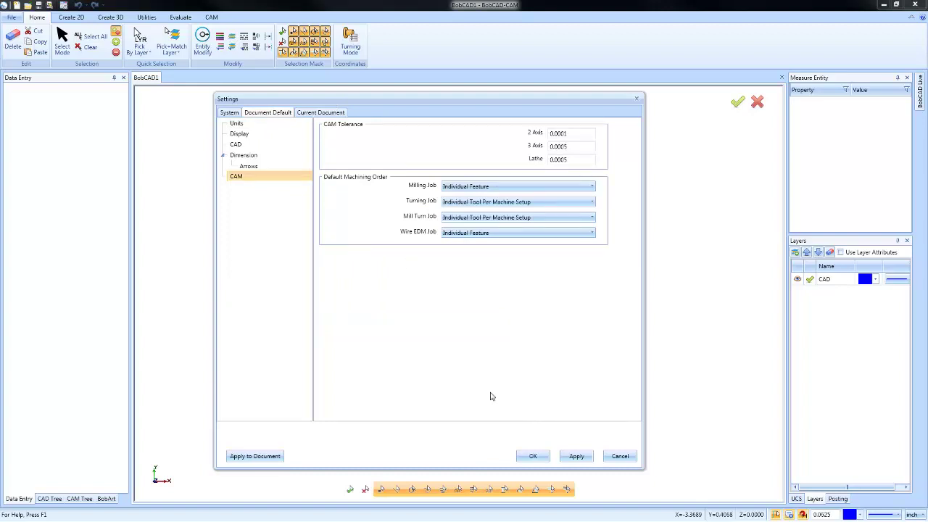